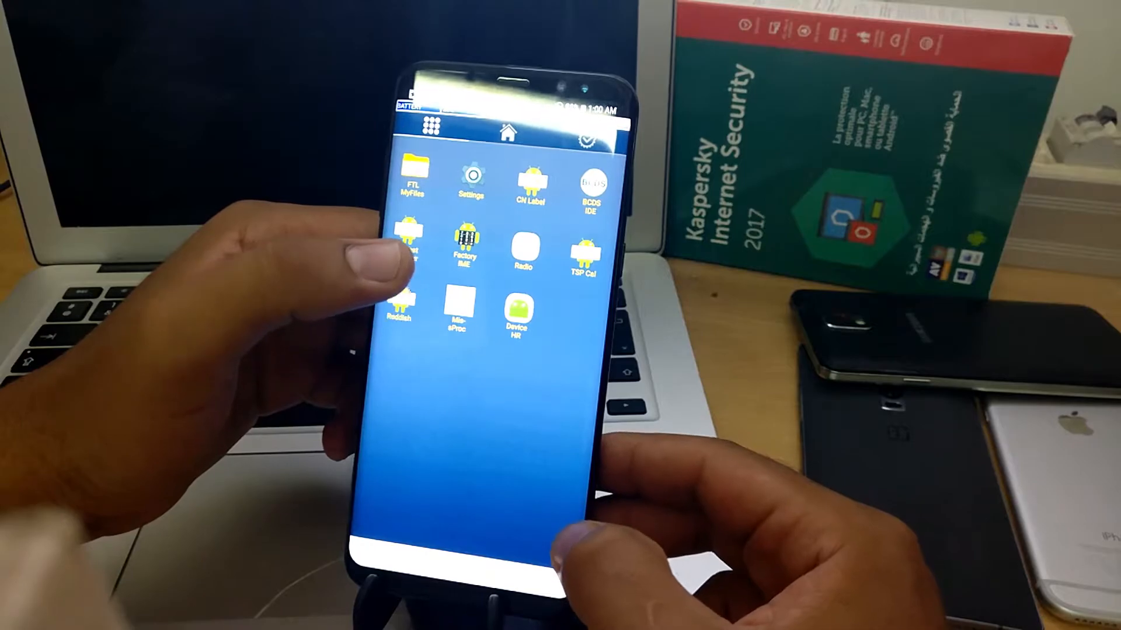
Open Settings and scroll to the Developer options screen.
{"action": "left_click", "coordinate": [470, 182]}
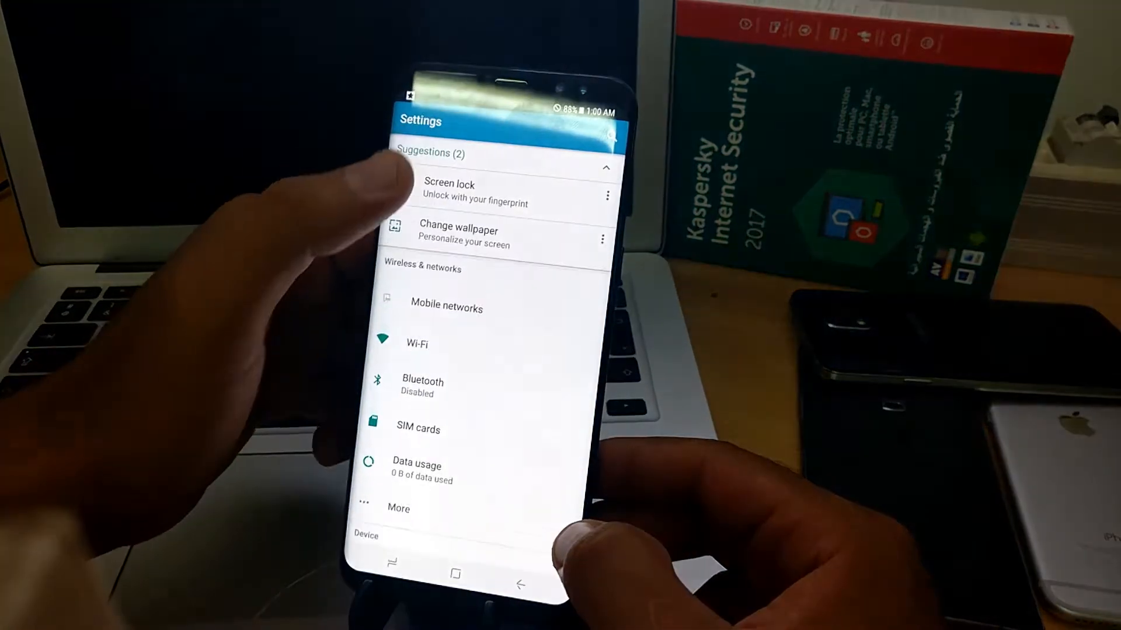
{"action": "scroll", "scroll_direction": "down", "scroll_amount": 3}
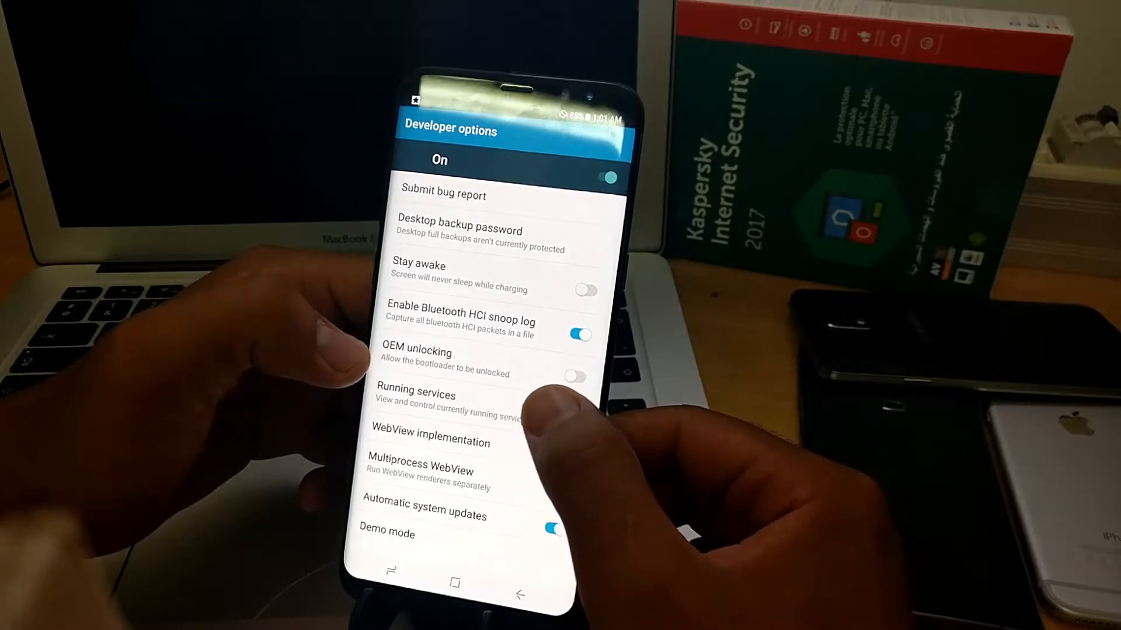
Switch the OEM unlocking toggle on and scroll to the debugging settings.
{"action": "left_click", "coordinate": [571, 377]}
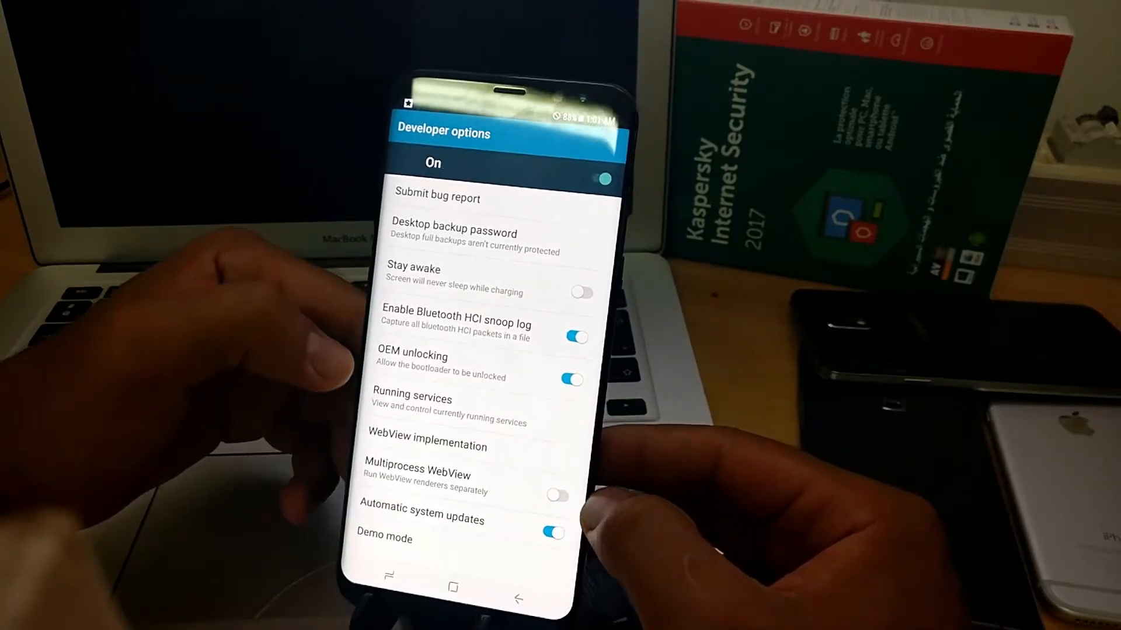
{"action": "scroll", "scroll_direction": "down", "scroll_amount": 3}
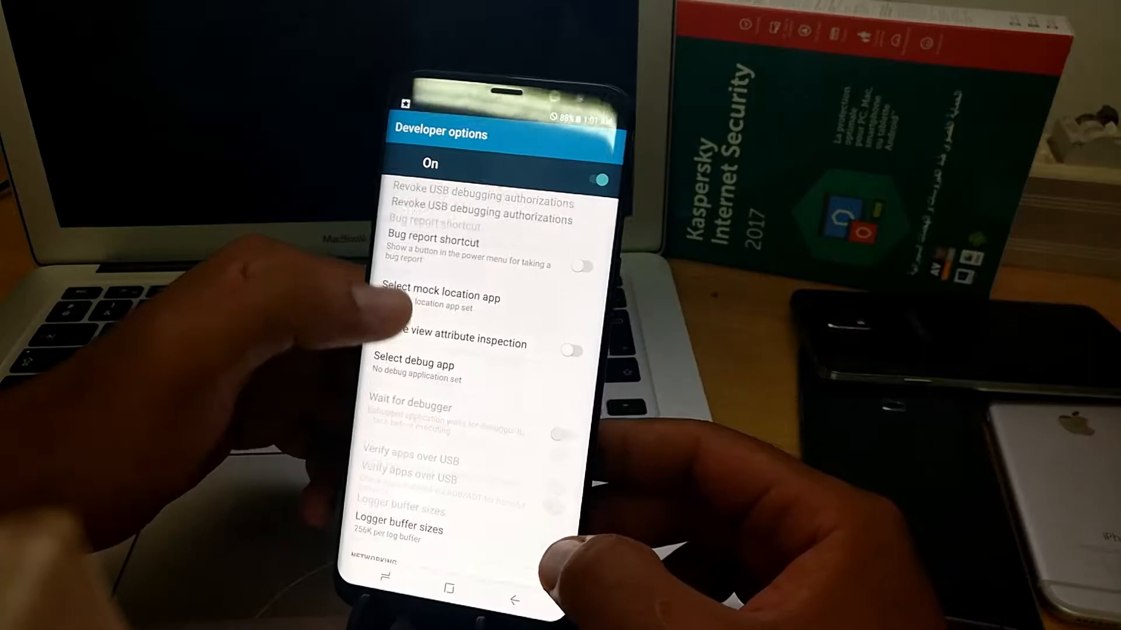